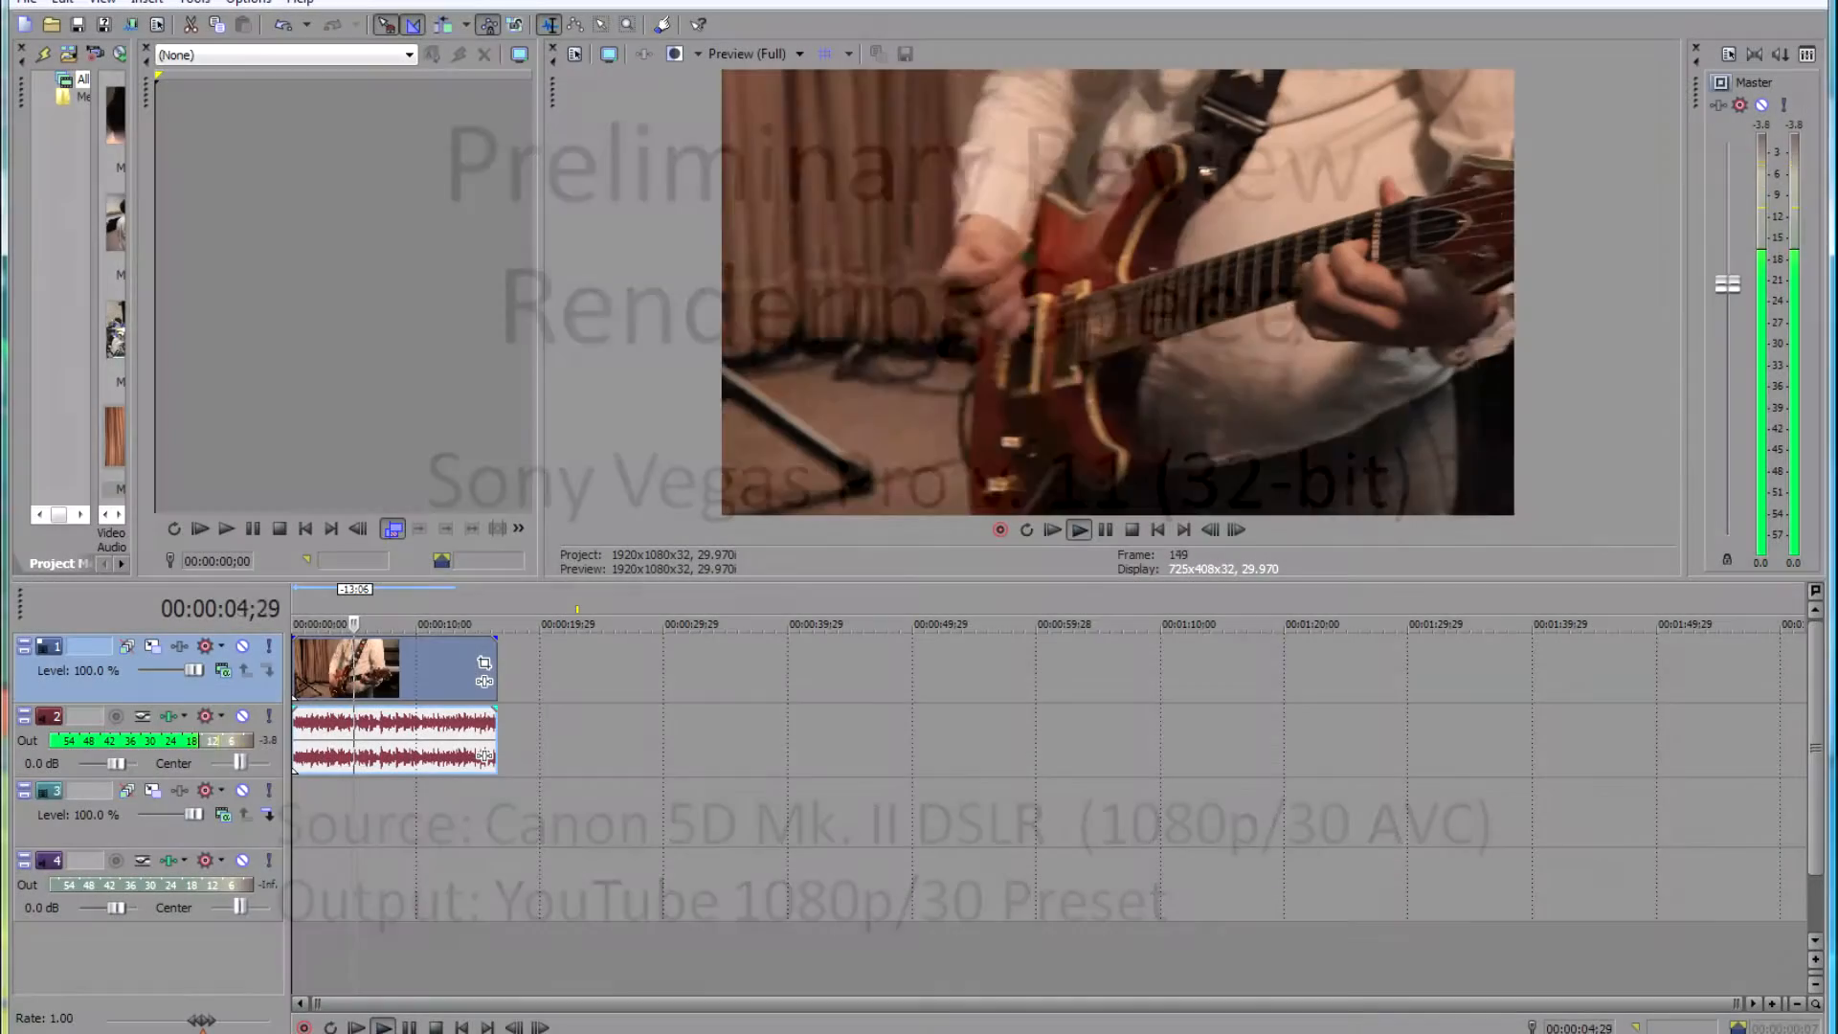
left_click(1078, 529)
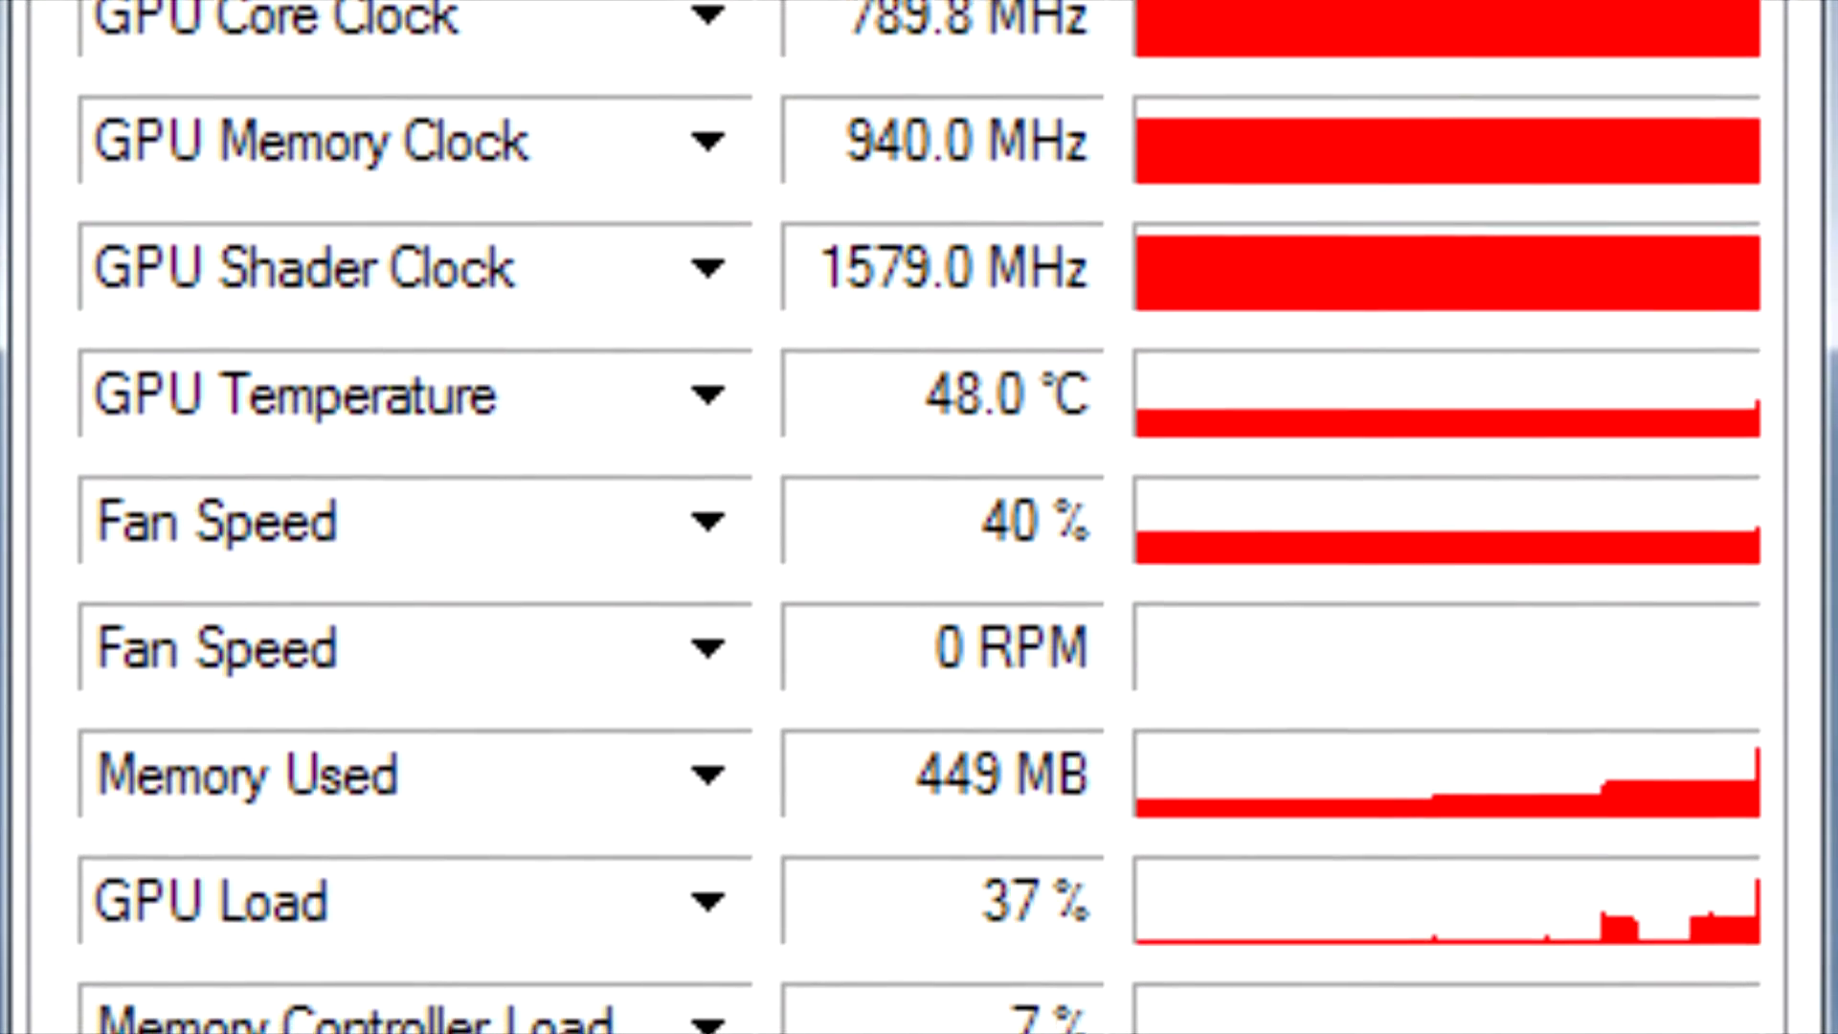
scroll("down", 3)
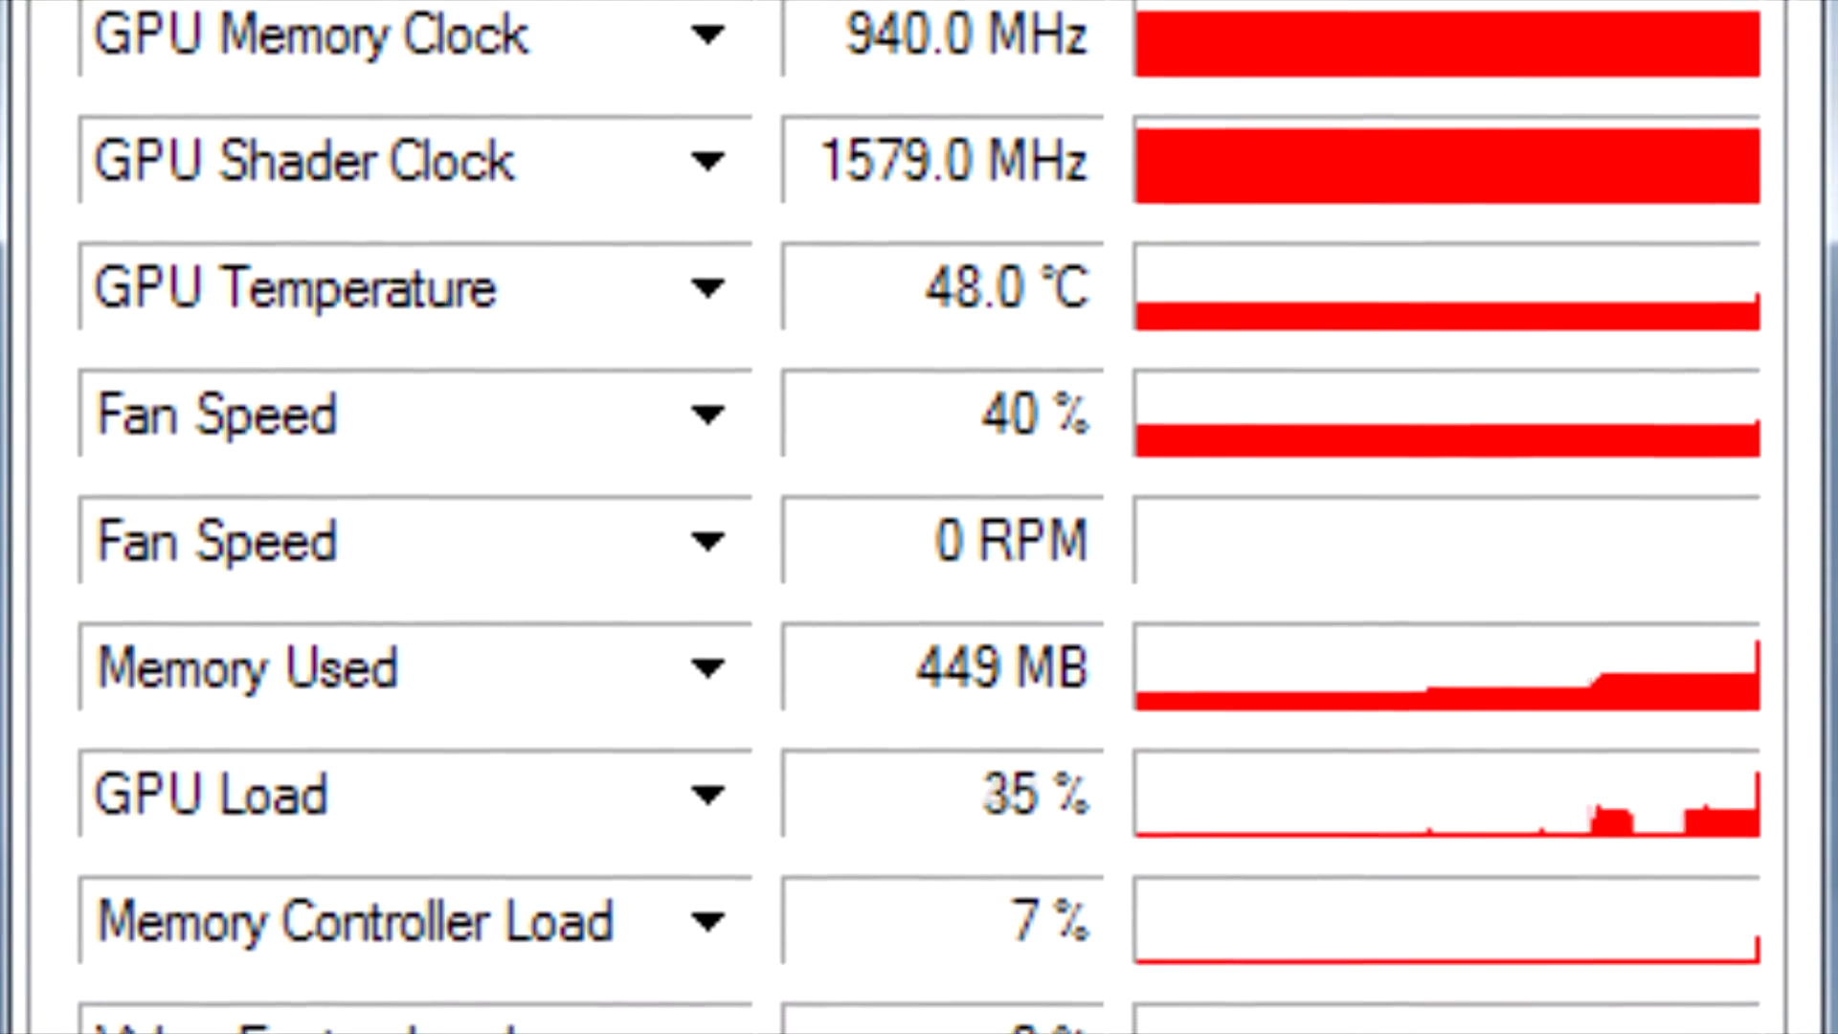
scroll("down", 3)
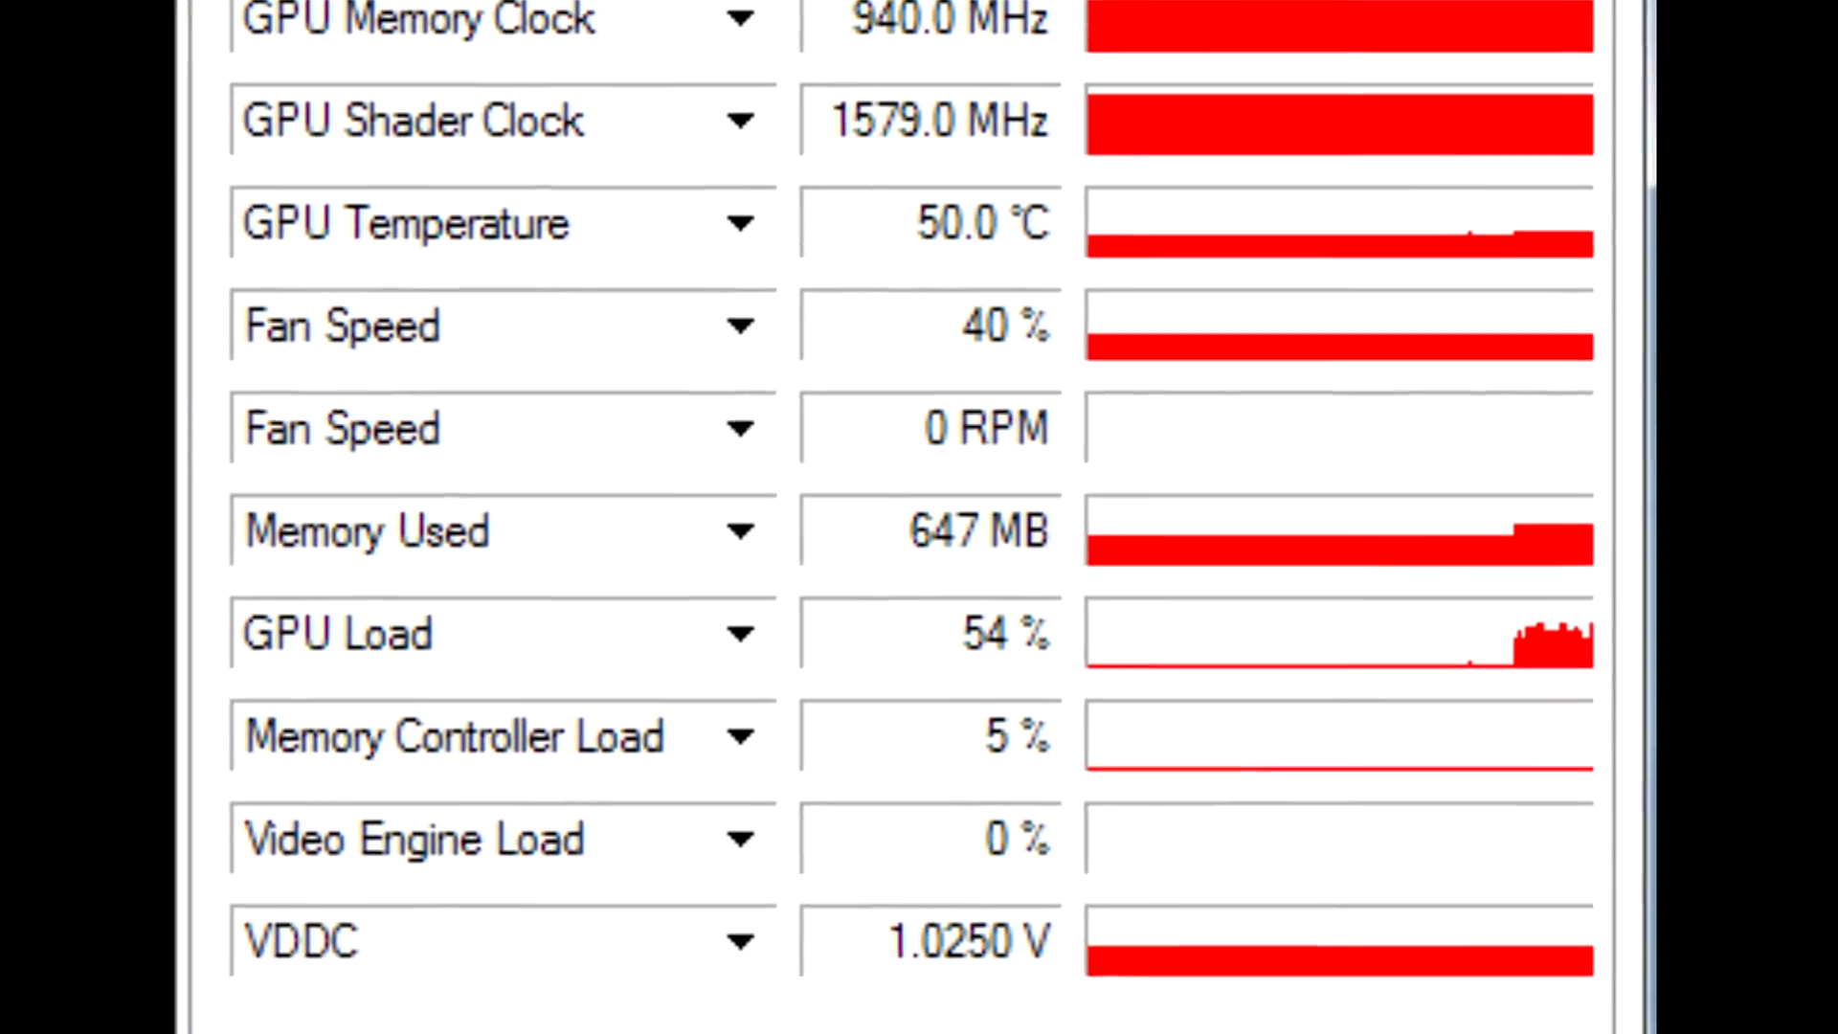
scroll("down", 3)
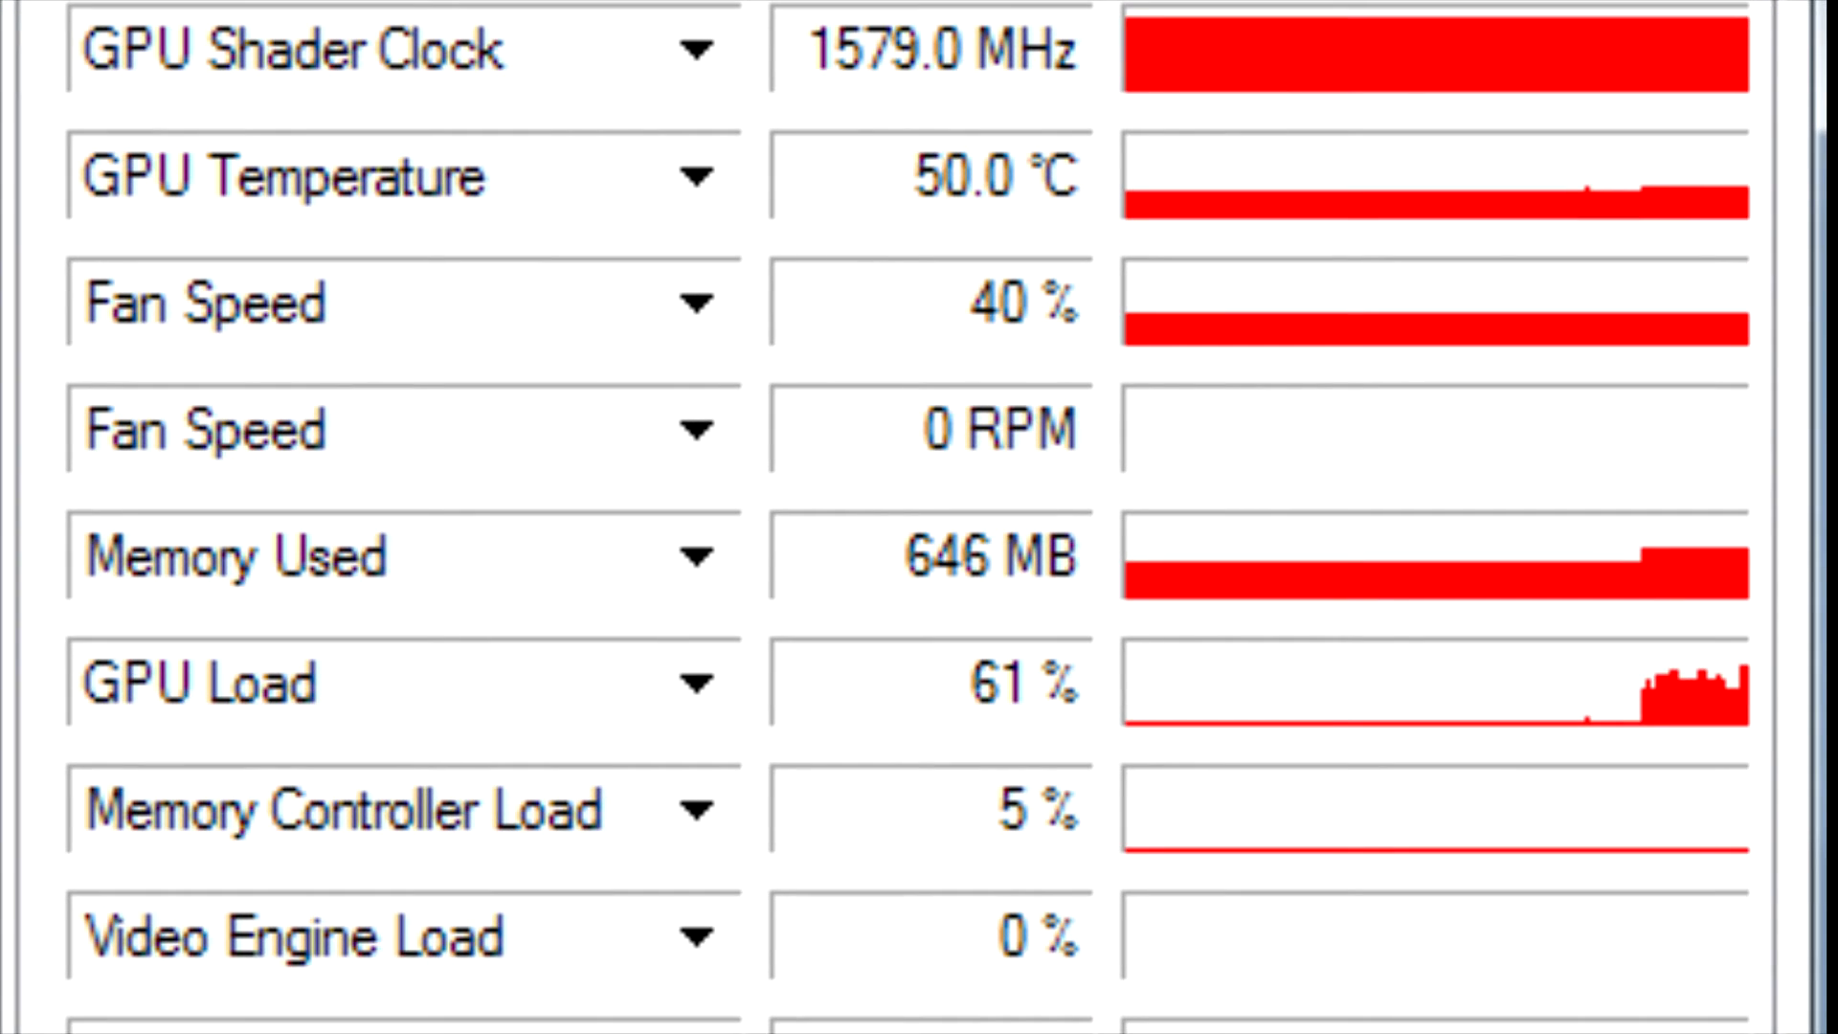